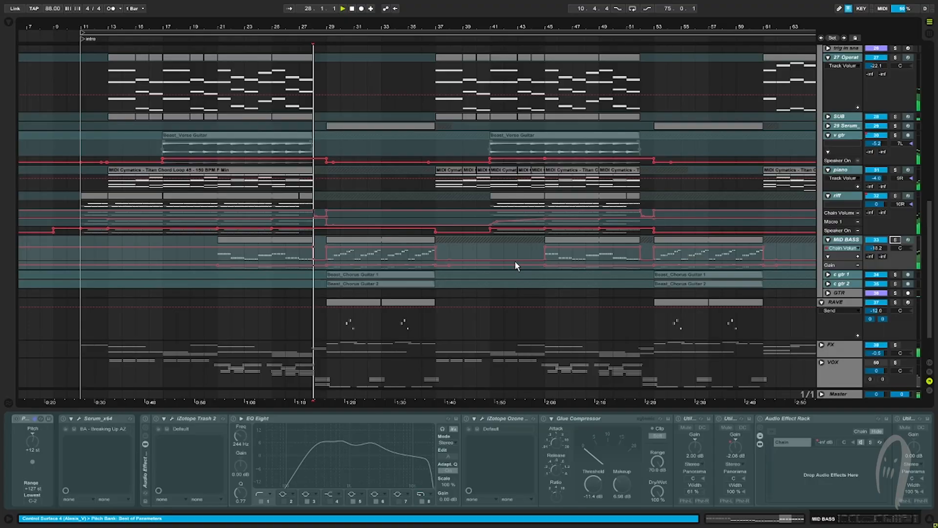
Step: Let playback continue past bar 29 into the chorus guitar section
left_click(324, 266)
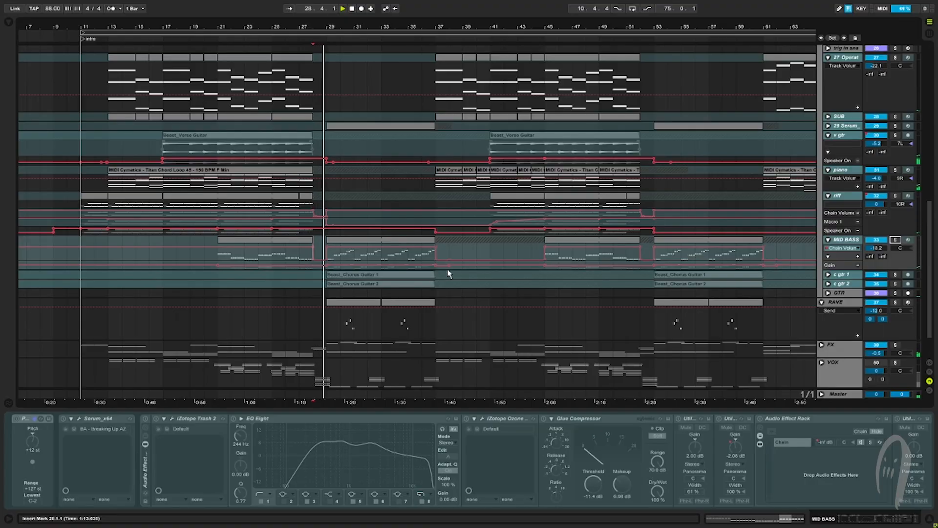